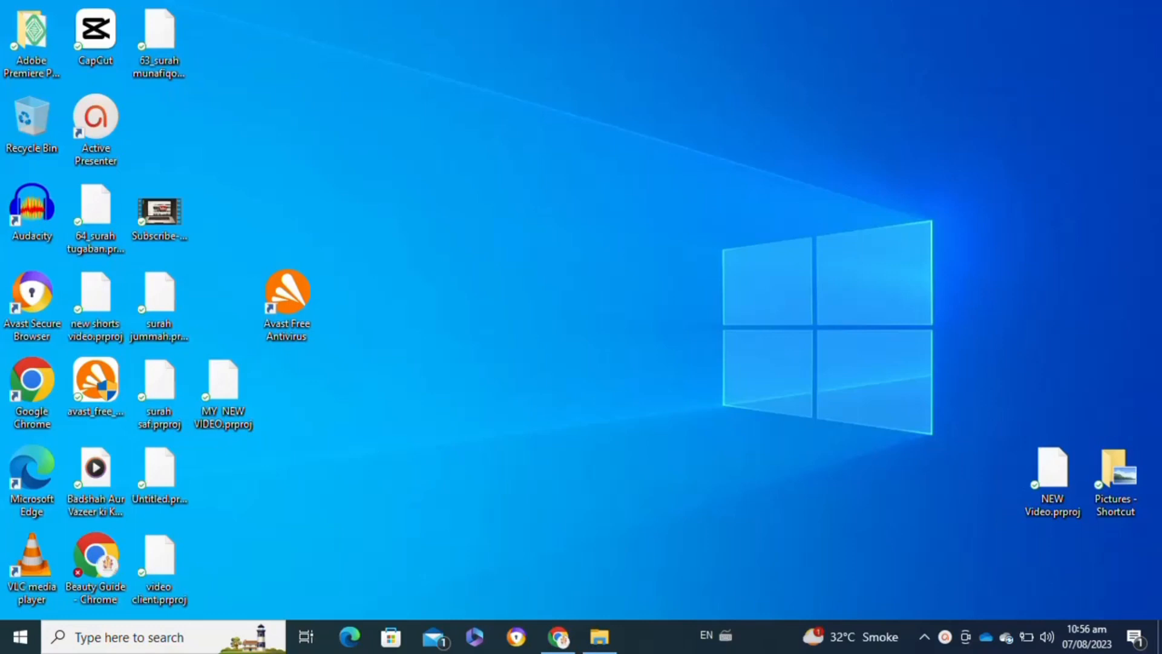
Search Windows for 'diskpart' and launch it with administrator rights
{"action": "left_click", "coordinate": [223, 386]}
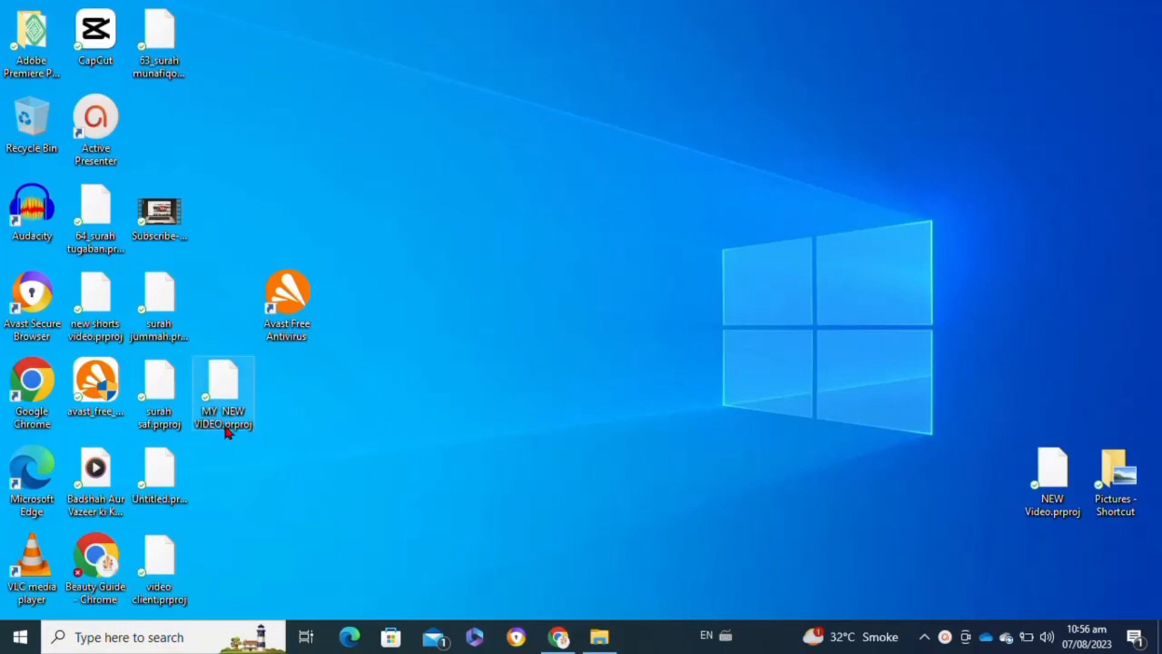
{"action": "left_click", "coordinate": [139, 653]}
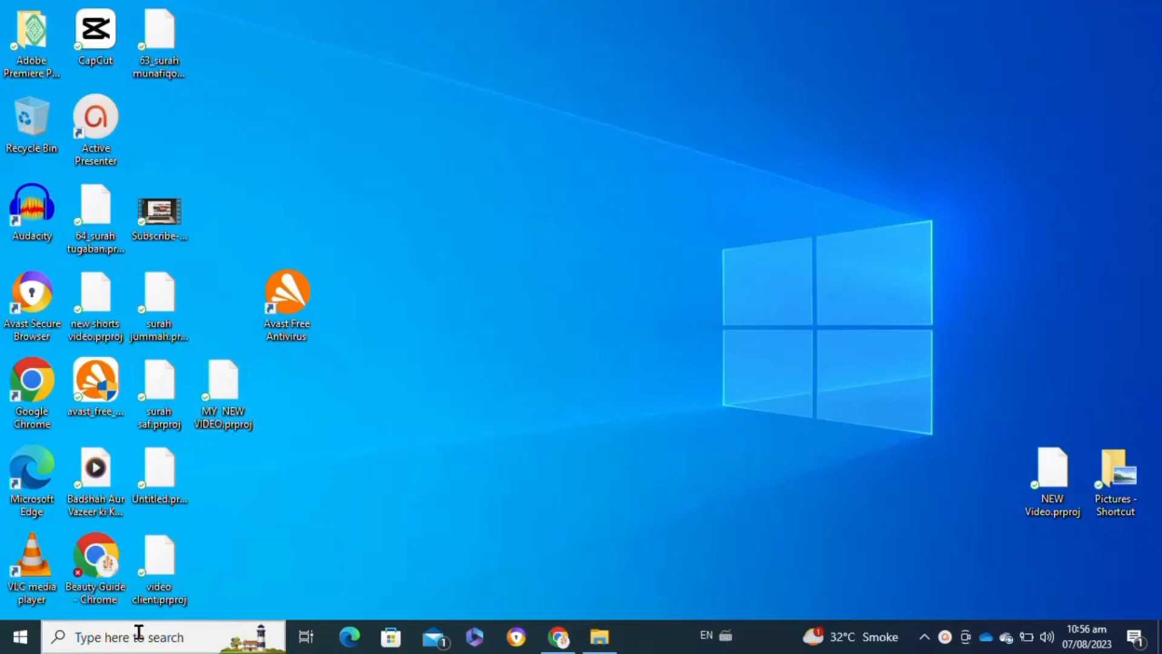
{"action": "left_click", "coordinate": [139, 653]}
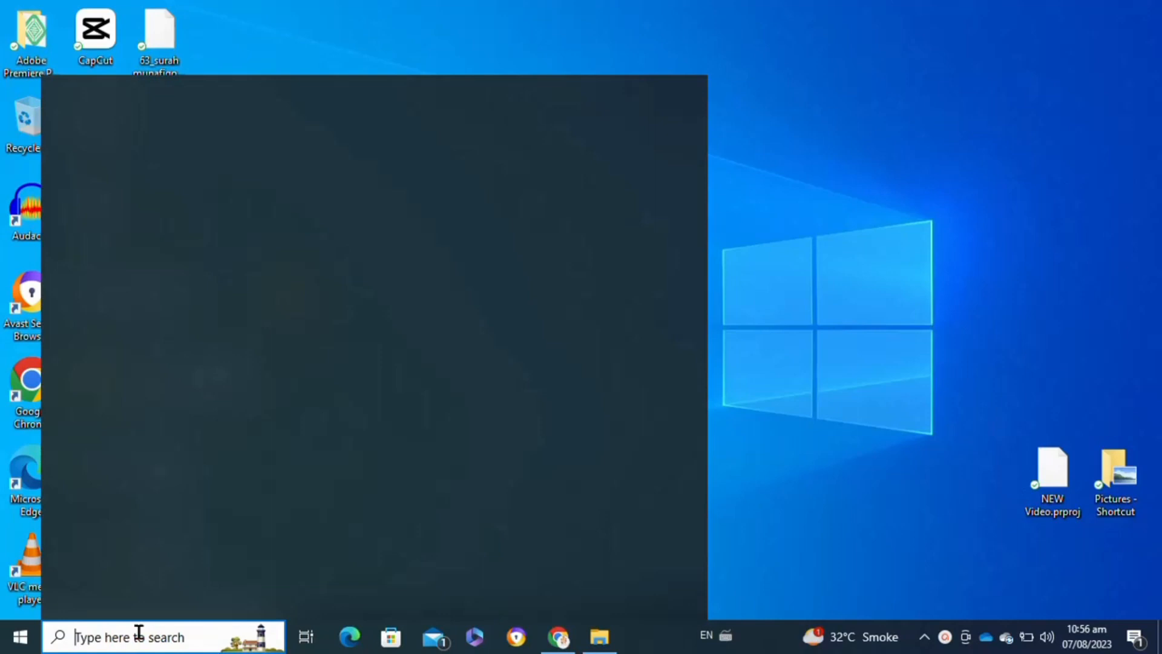
{"action": "left_click", "coordinate": [140, 636]}
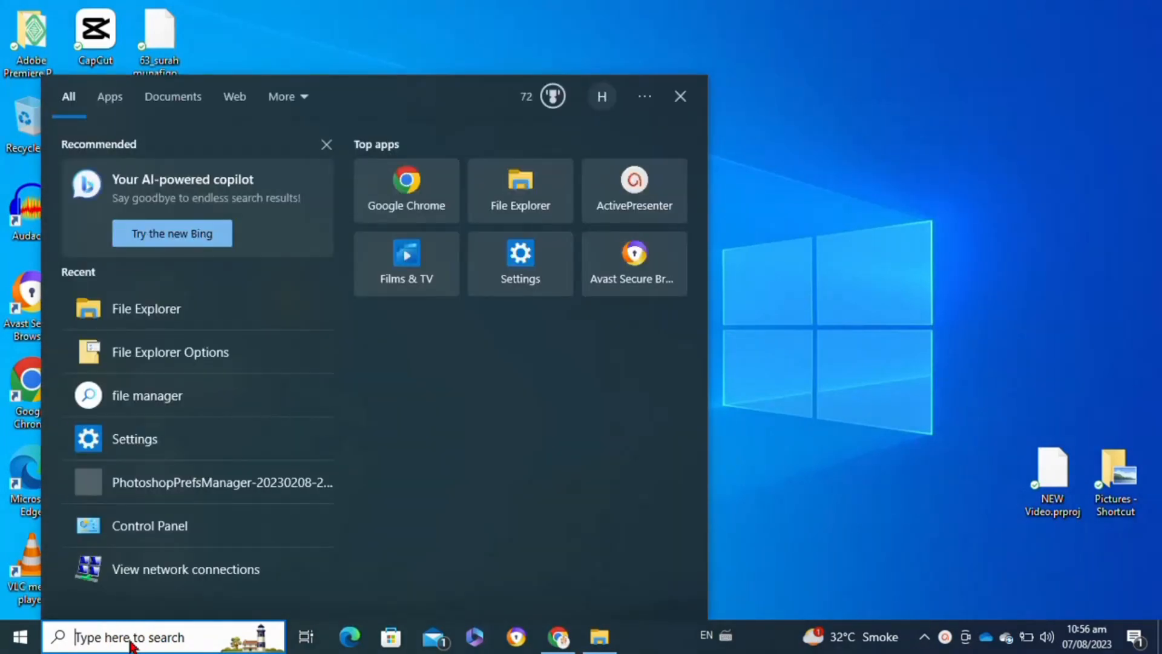
{"action": "type", "text": "diskpart"}
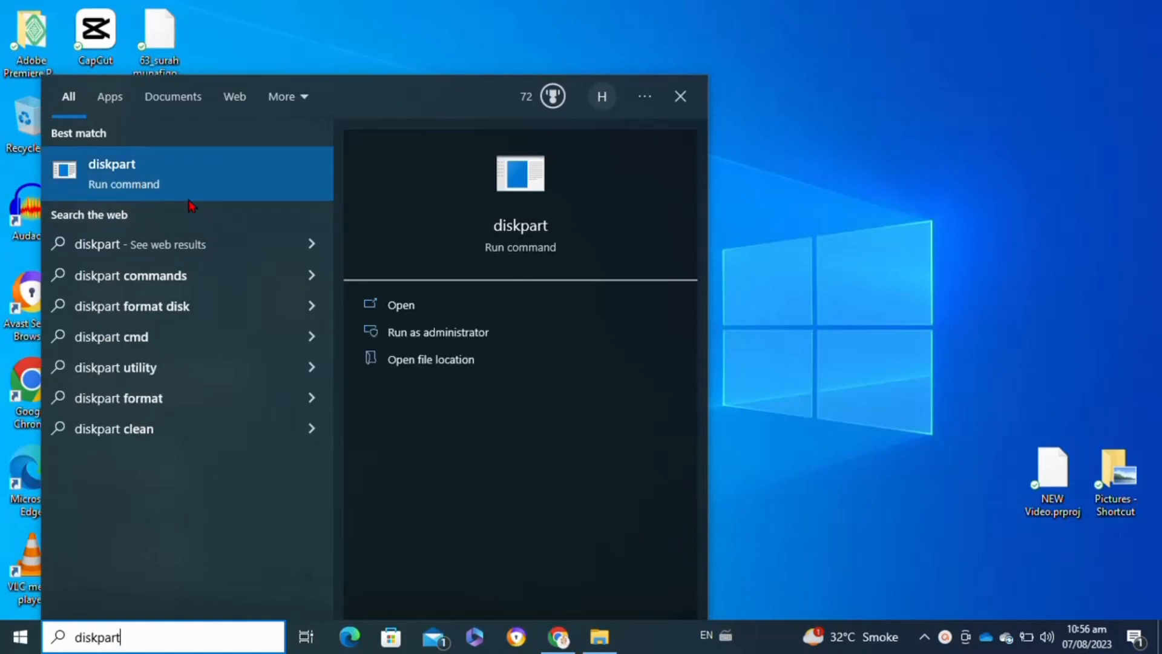
{"action": "mouse_move", "coordinate": [405, 337]}
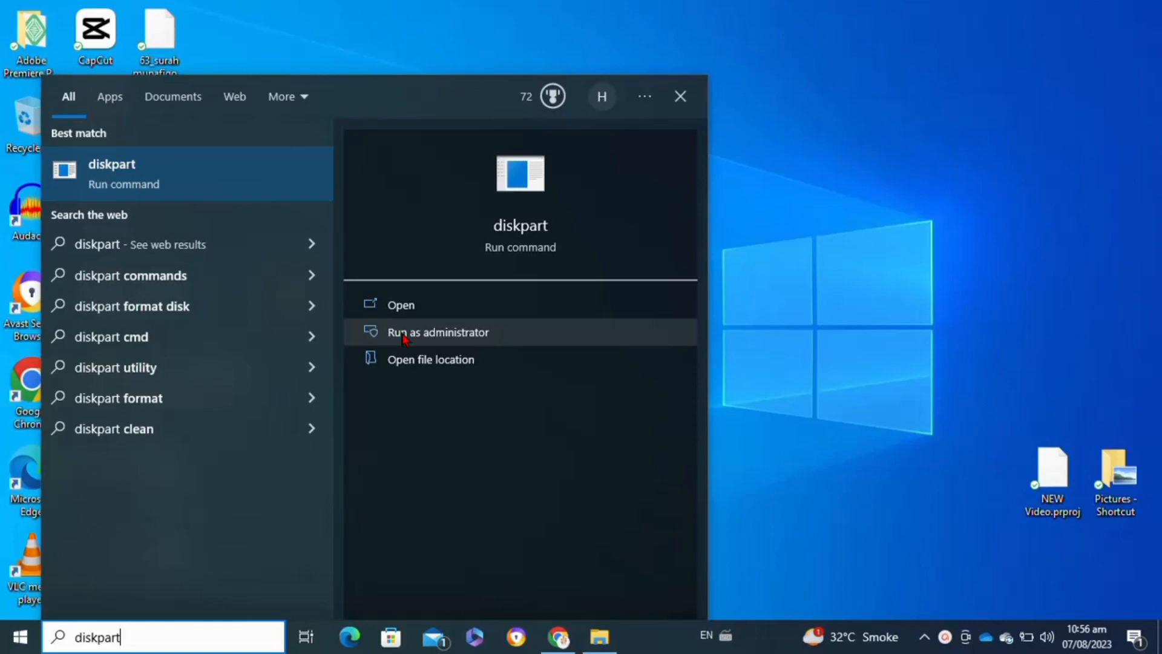
{"action": "left_click", "coordinate": [437, 331]}
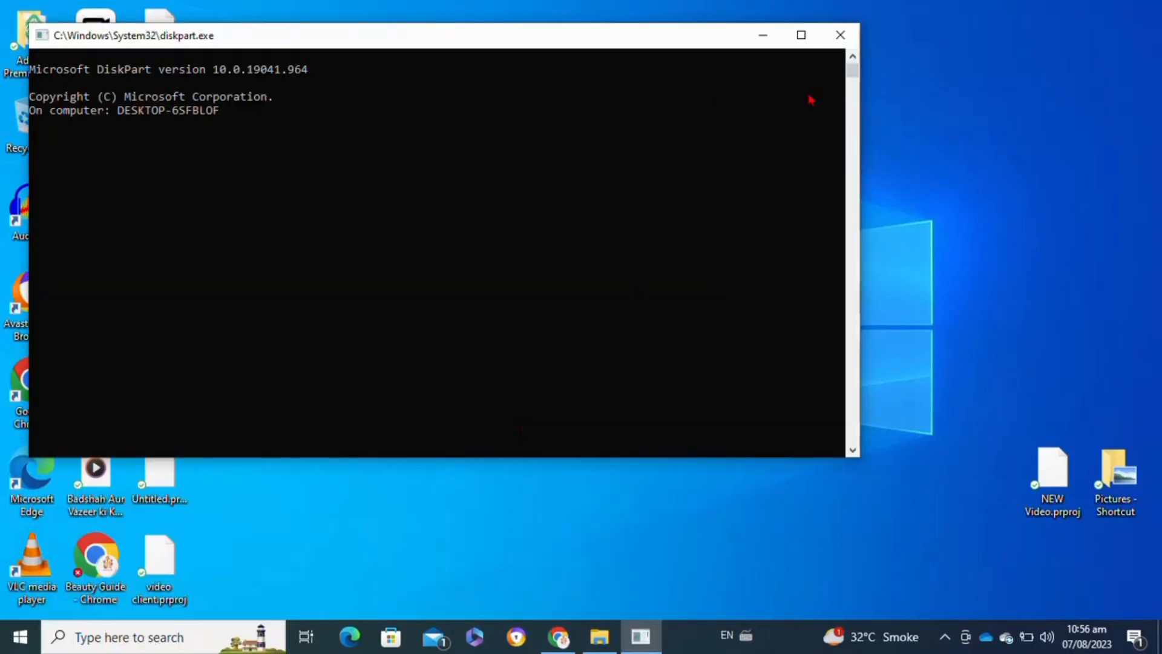
Maximise the console and run 'list disk', showing Disk 0 online at 119 GB and Disk 1 with no media
{"action": "left_click", "coordinate": [799, 34]}
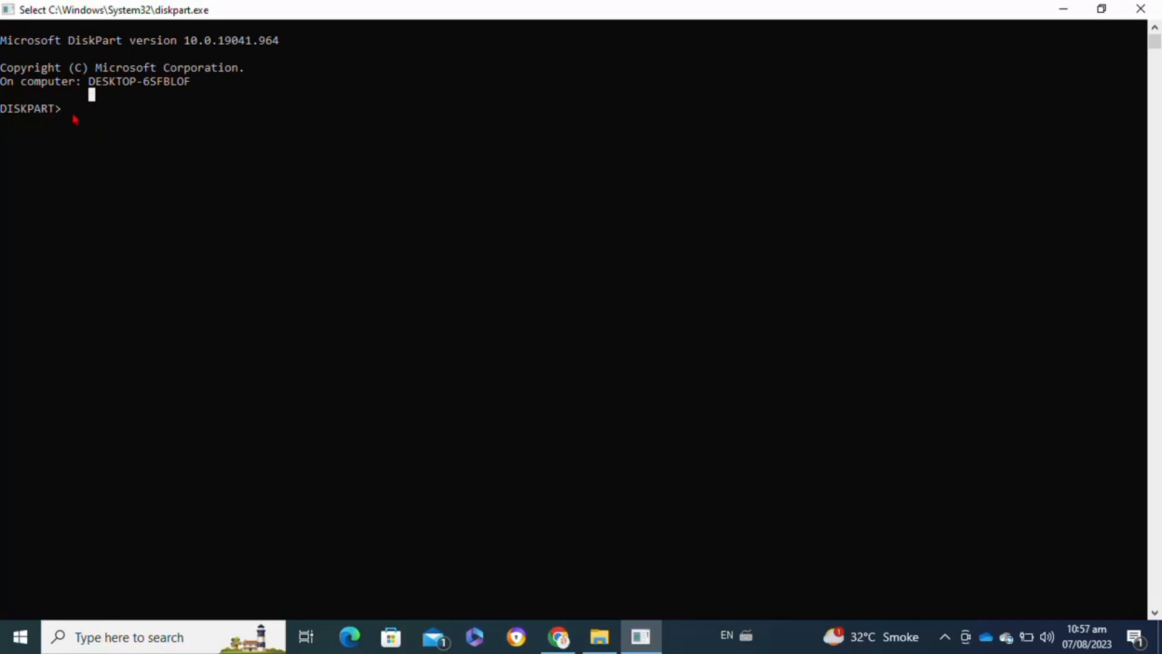
{"action": "type", "text": "li"}
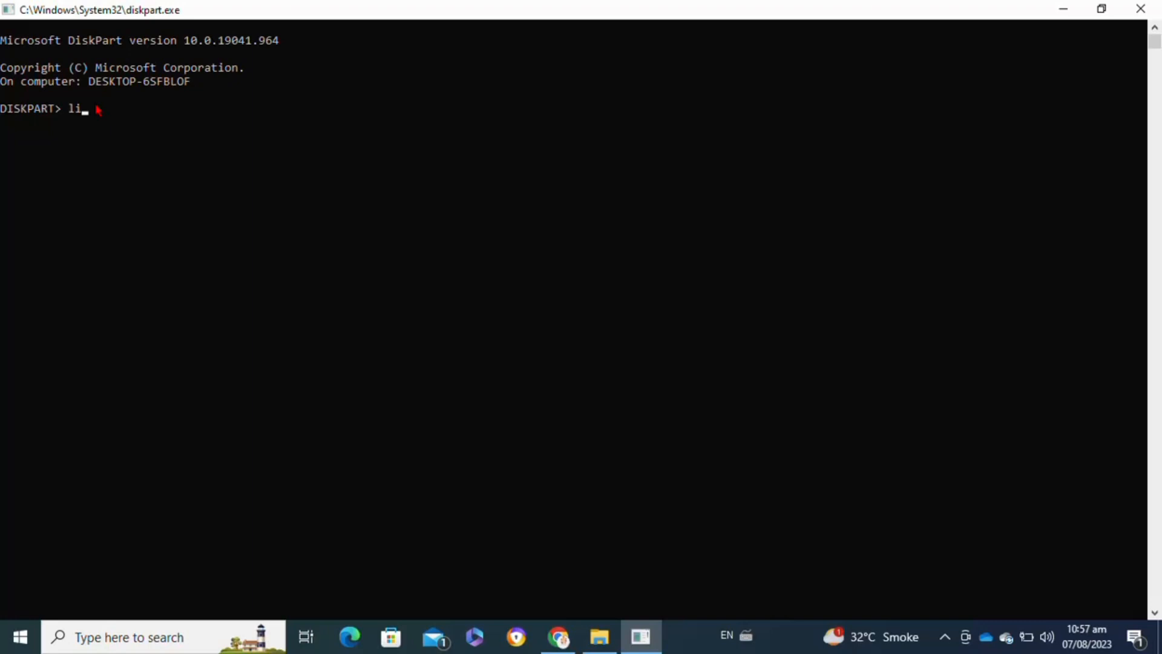
{"action": "type", "text": "list disk"}
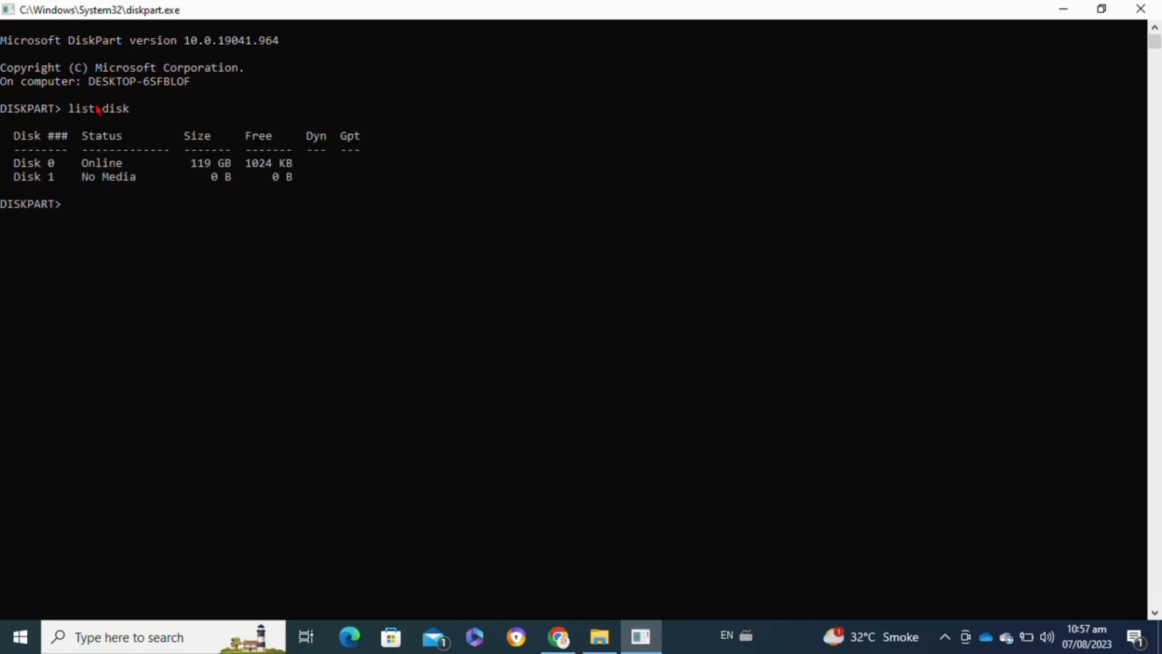
{"action": "type", "text": "se"}
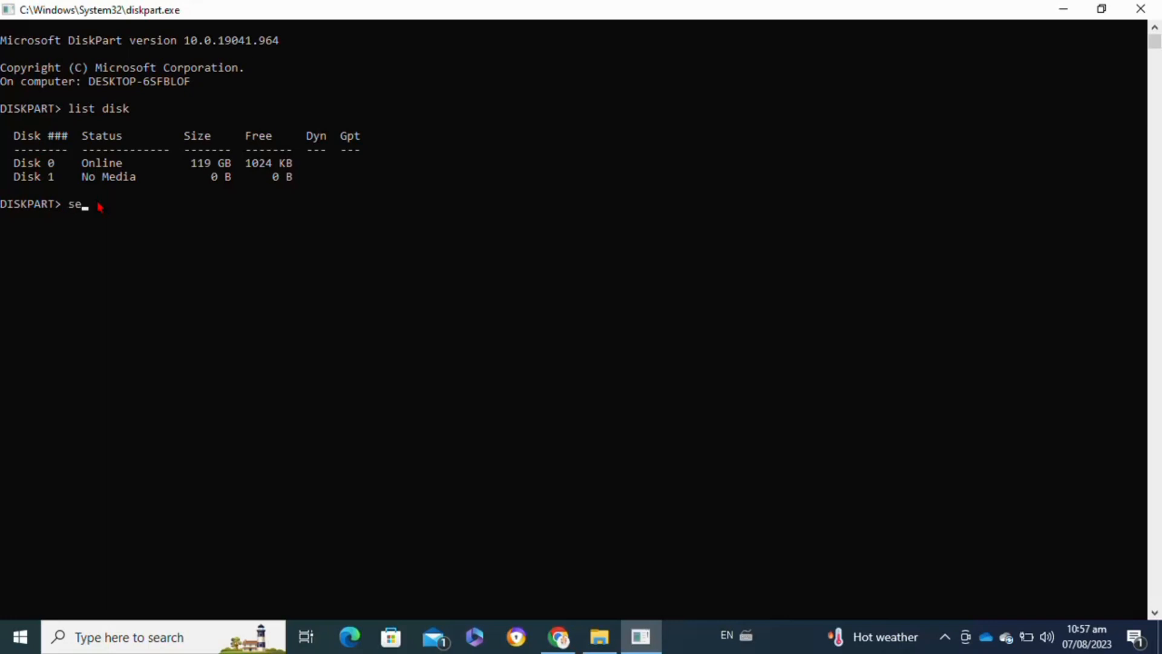
Run 'select disk 0' then 'clean', which fails because Disk 0 holds the boot volume
{"action": "type", "text": "lect d"}
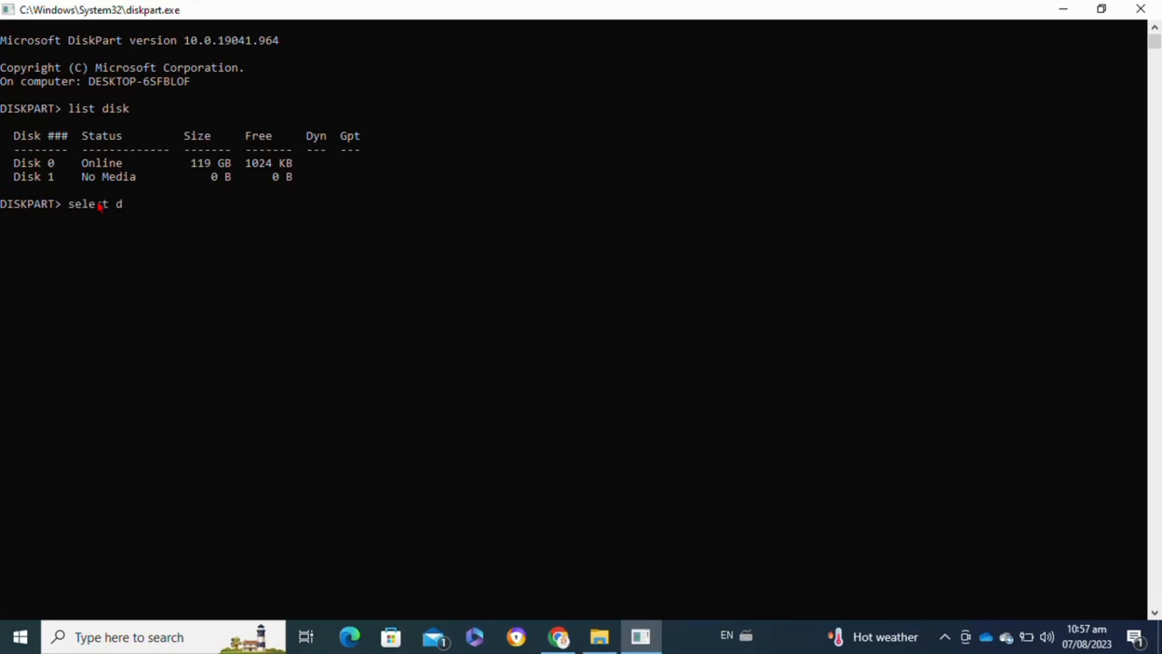
{"action": "type", "text": "isk 0"}
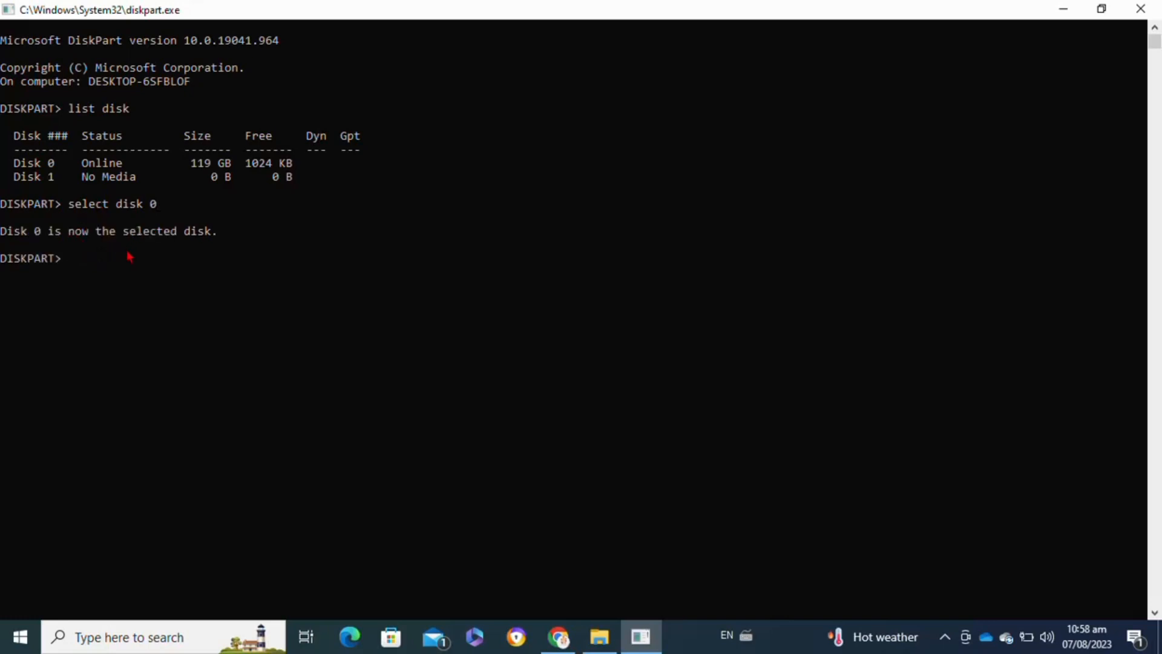
{"action": "type", "text": "cl"}
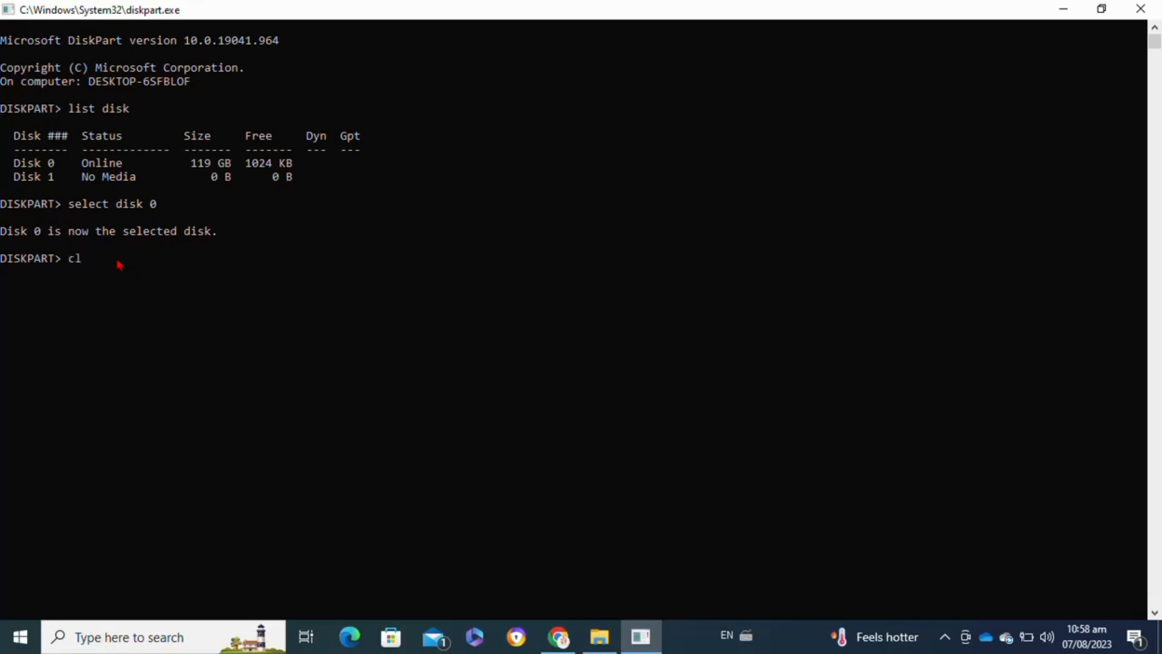
{"action": "type", "text": "ean"}
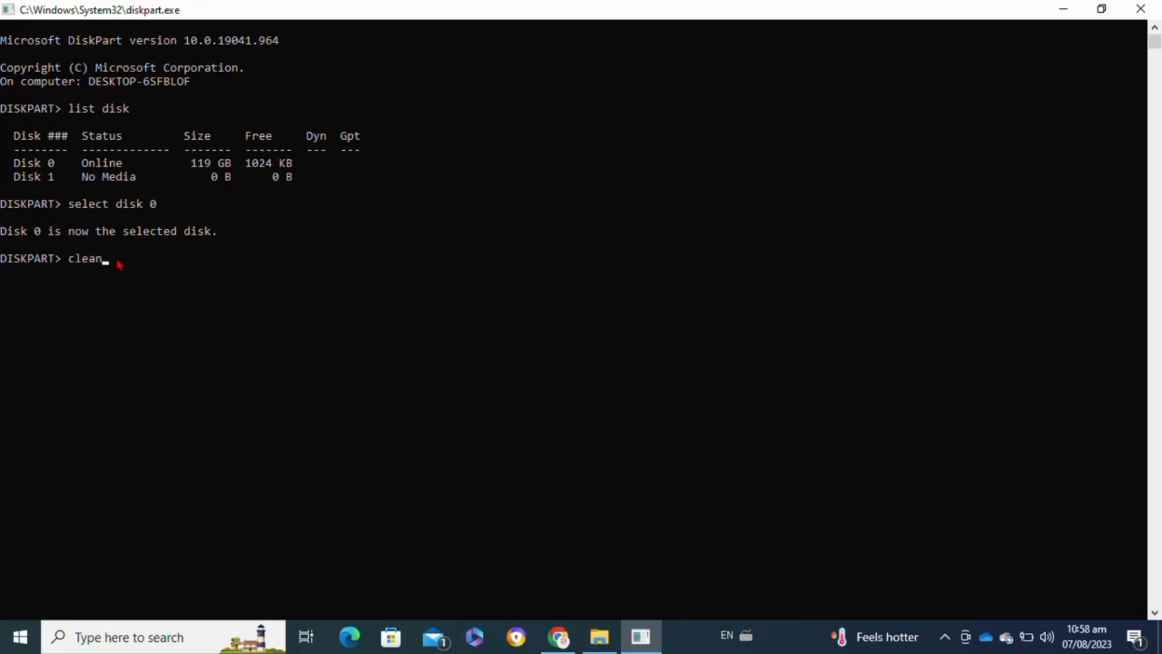
{"action": "key", "text": "Enter"}
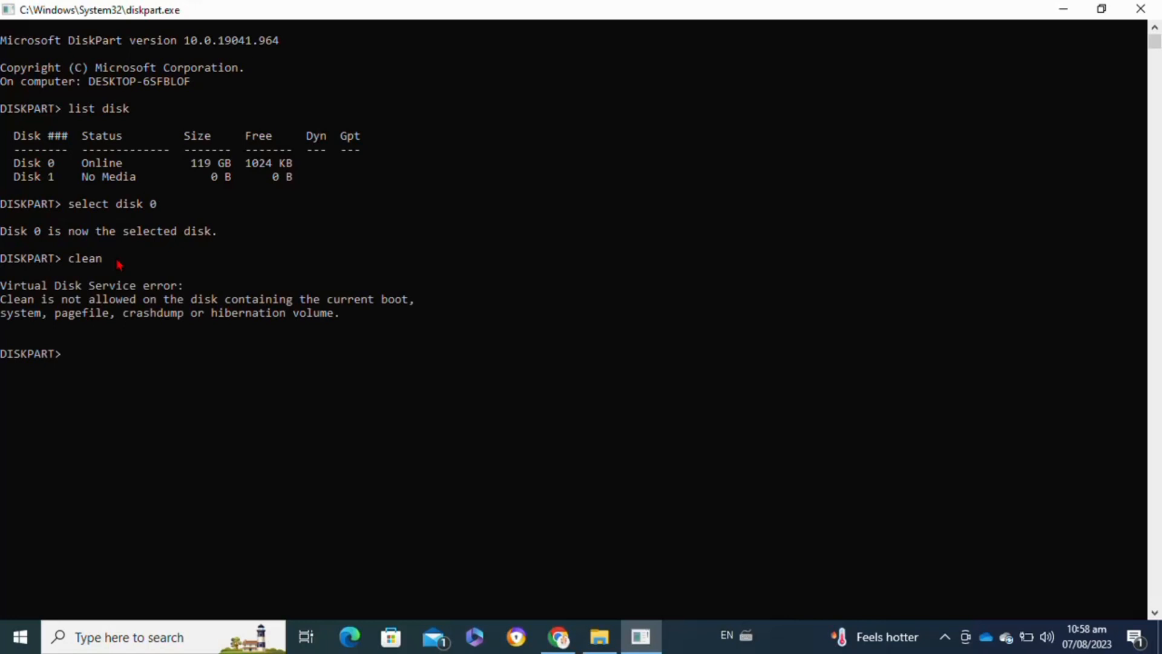
{"action": "type", "text": "cr"}
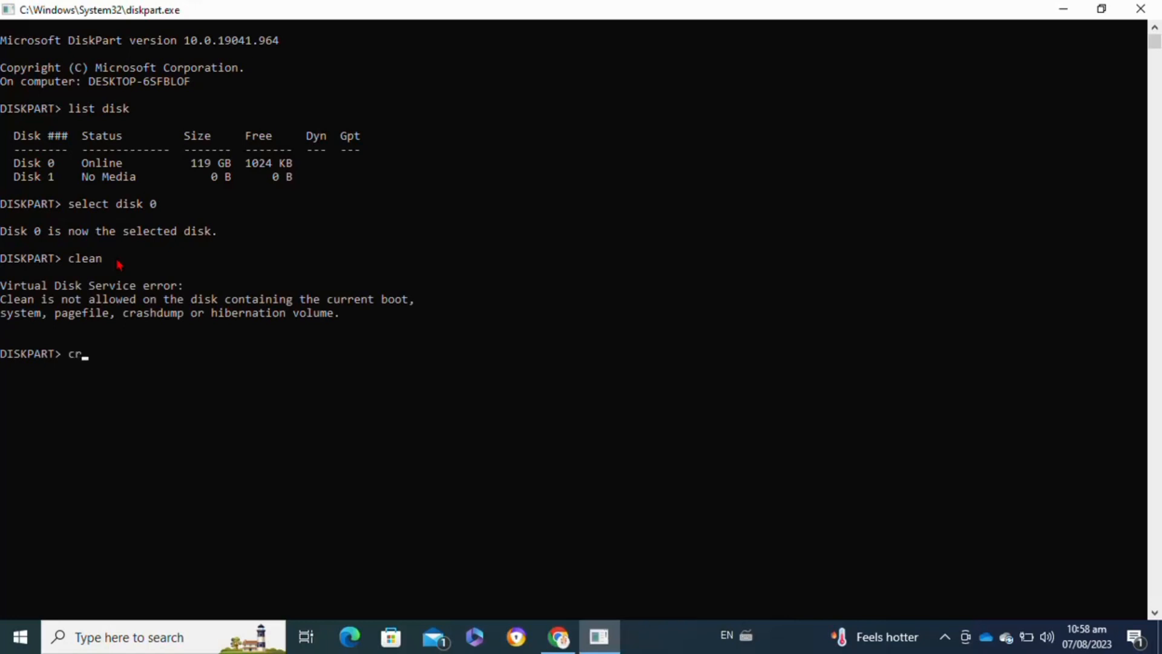
Run the malformed 'create space partition primary', which only returns the create help list
{"action": "type", "text": "eate"}
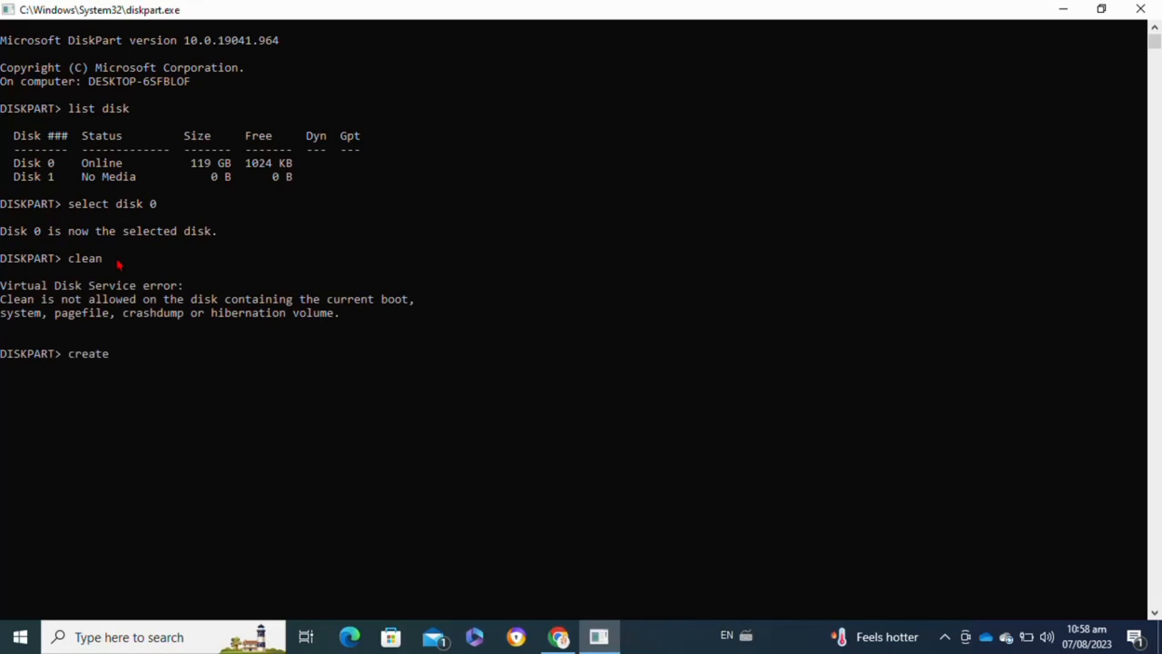
{"action": "type", "text": "space"}
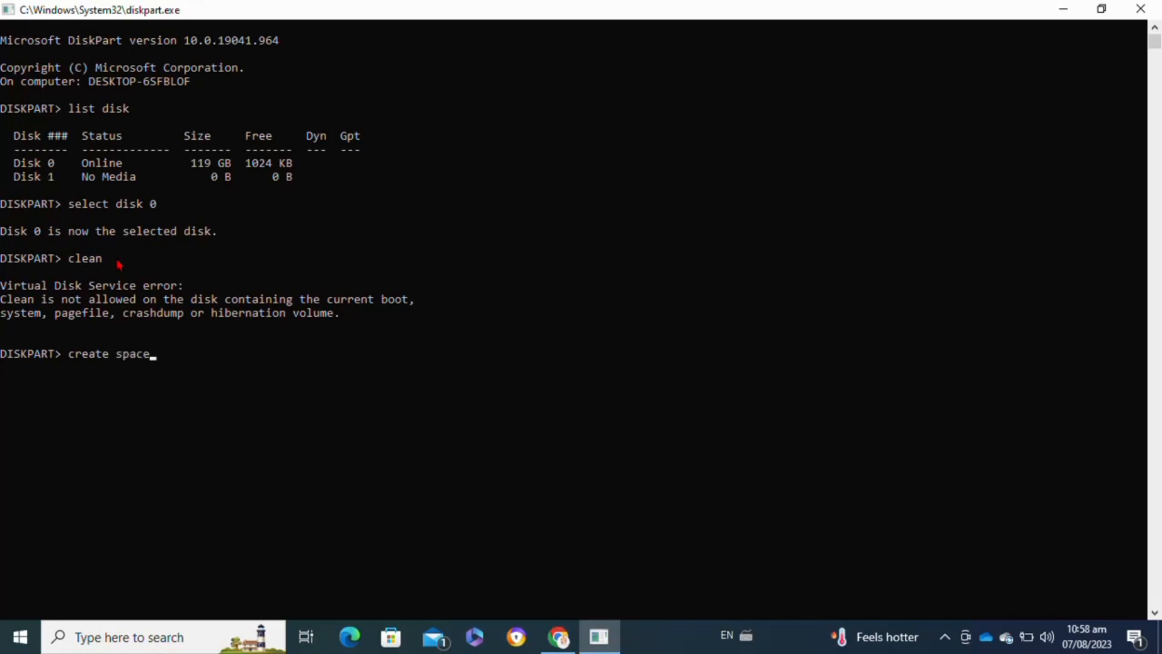
{"action": "type", "text": "par"}
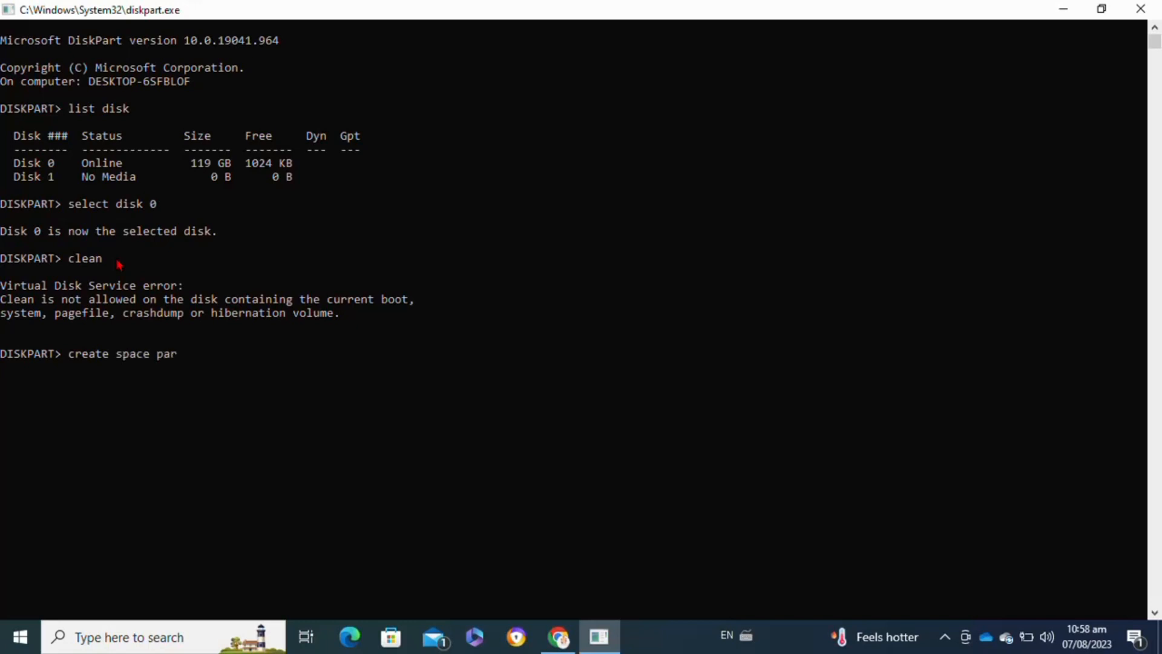
{"action": "type", "text": "tition primary"}
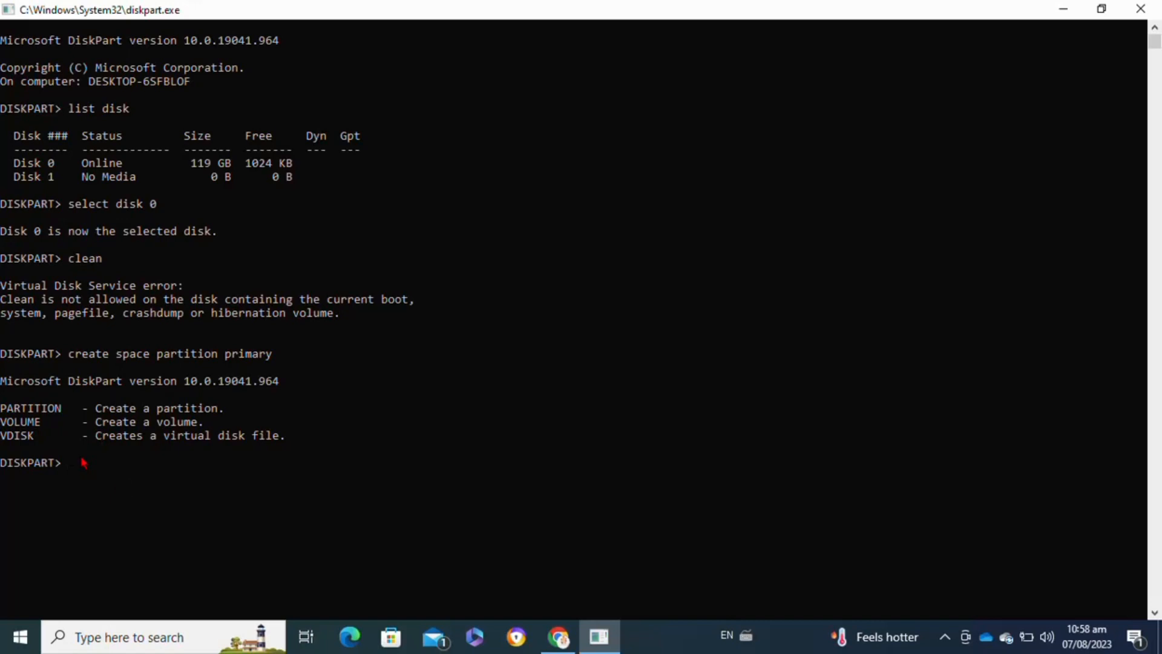
{"action": "type", "text": "foma"}
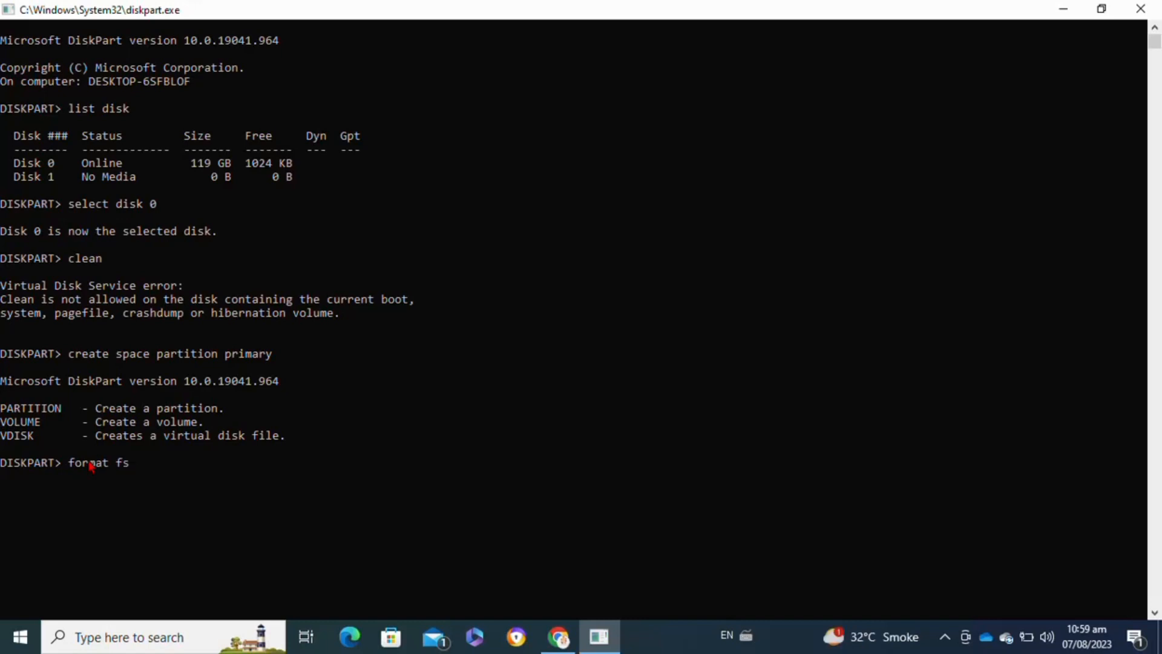
Run 'format fs=ntfs quick', which fails with no volume selected, and close the console
{"action": "type", "text": "=ntfs quick"}
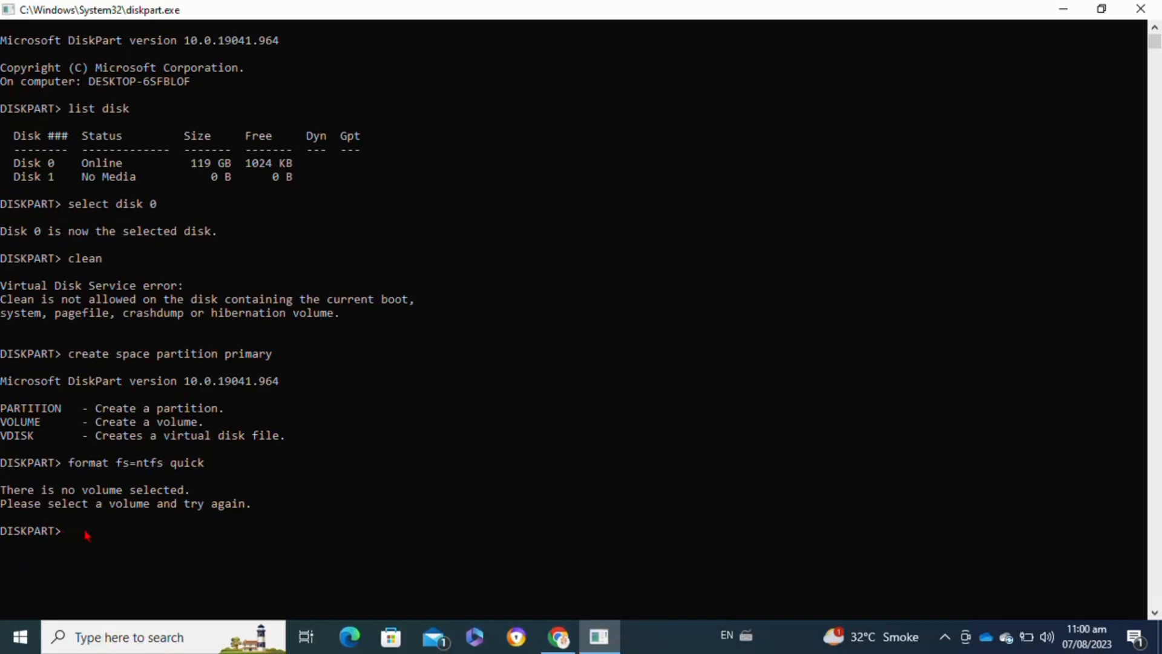
{"action": "type", "text": "e"}
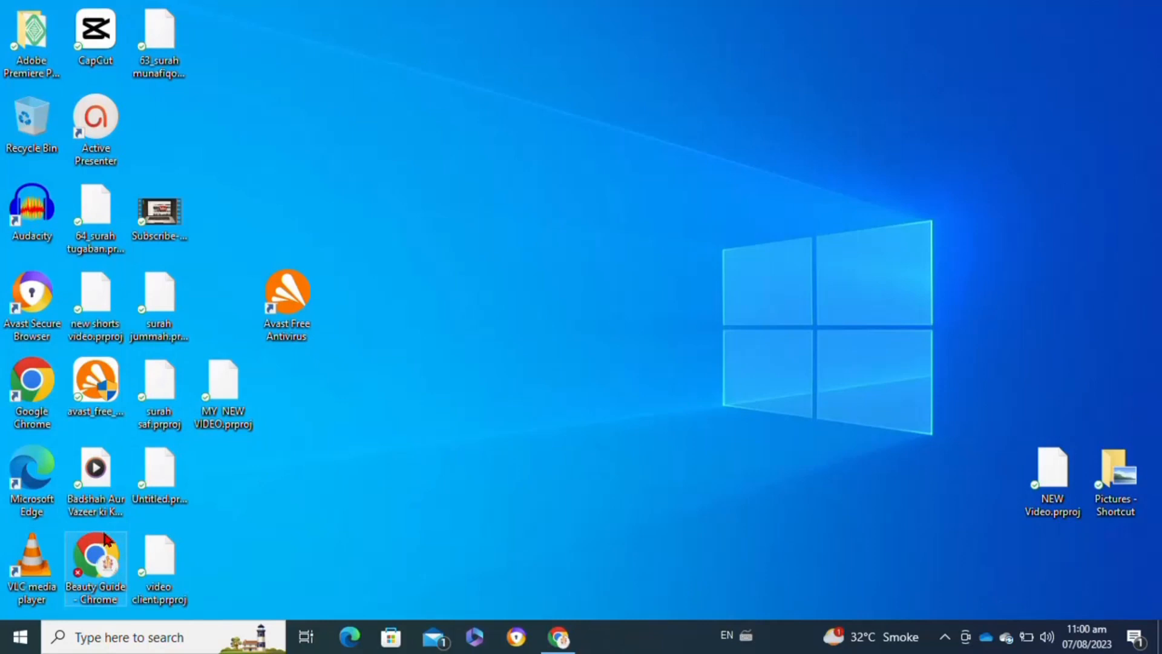
{"action": "mouse_move", "coordinate": [383, 508]}
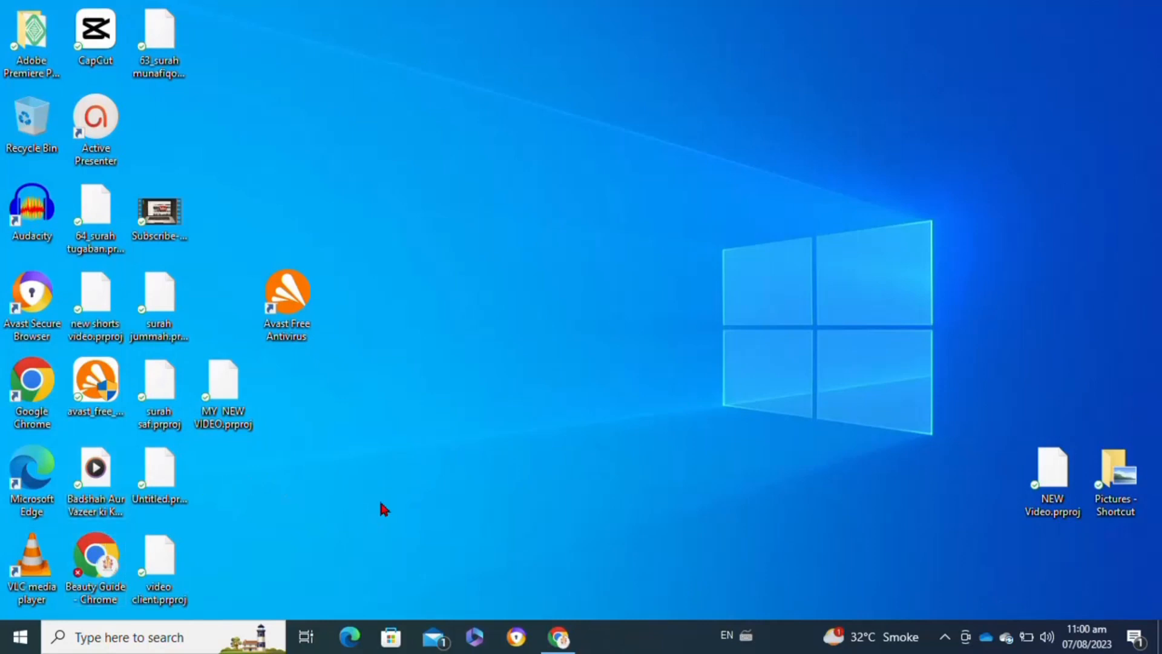
{"action": "mouse_move", "coordinate": [789, 374]}
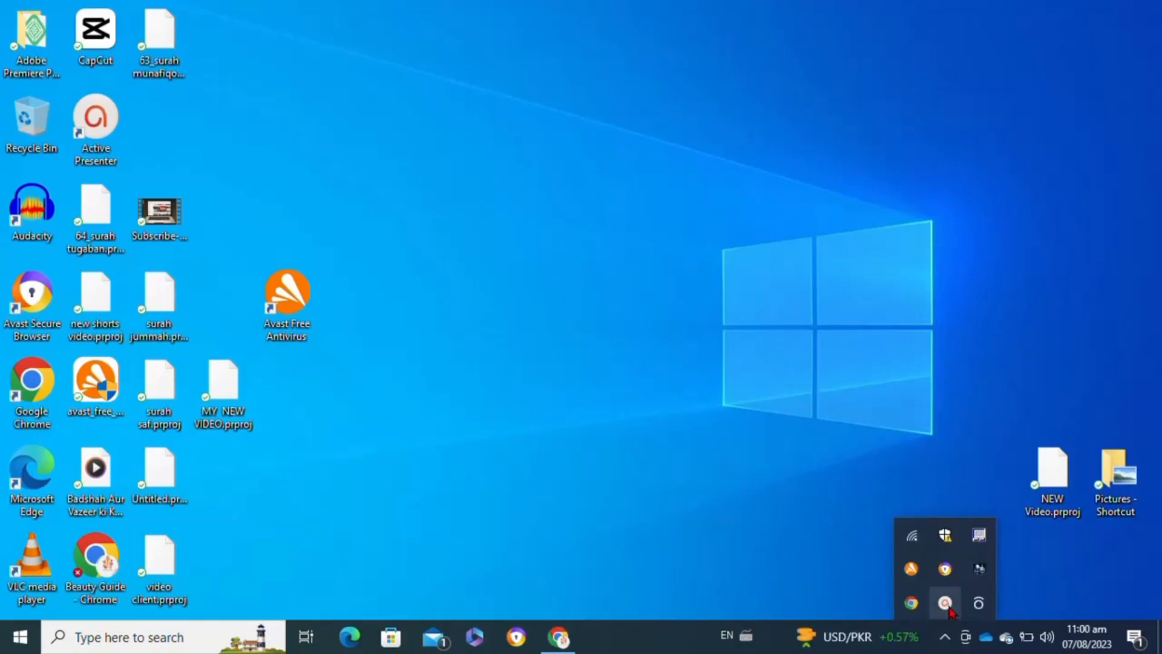
{"action": "left_click", "coordinate": [944, 598]}
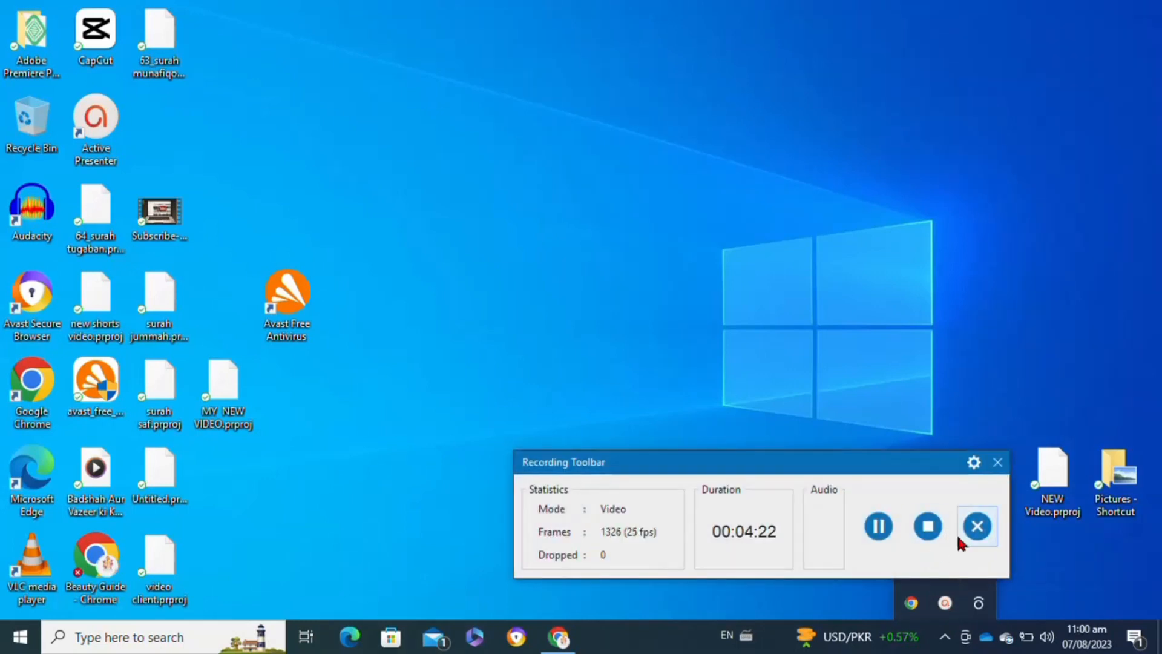
{"action": "left_click", "coordinate": [978, 524]}
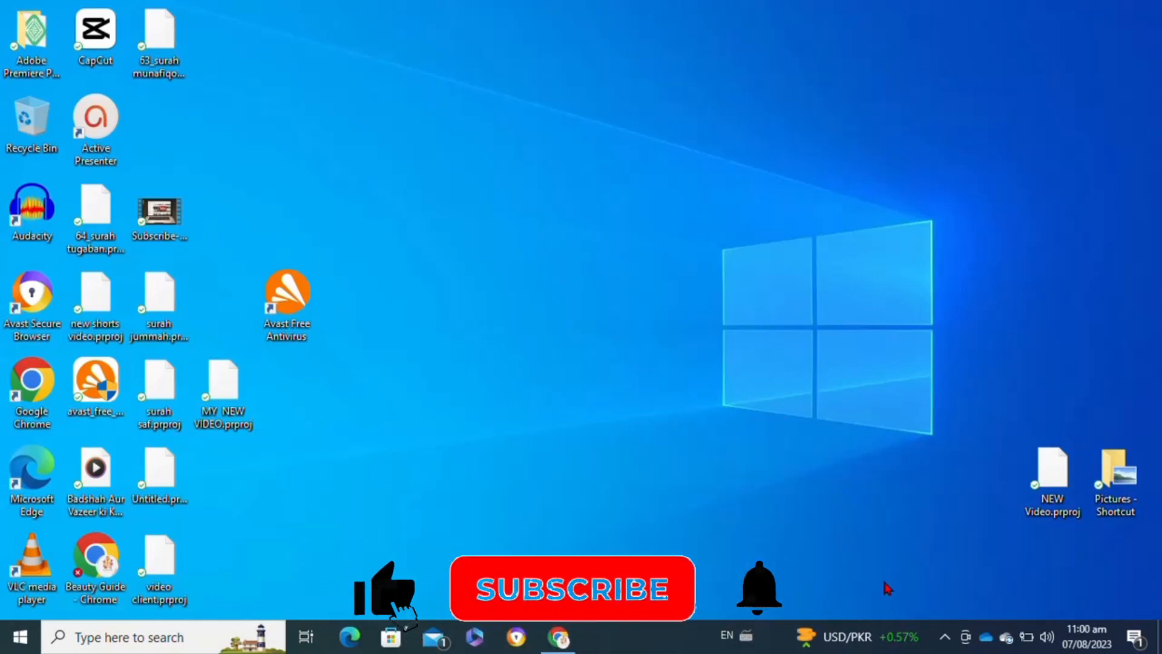
{"action": "left_click", "coordinate": [945, 637]}
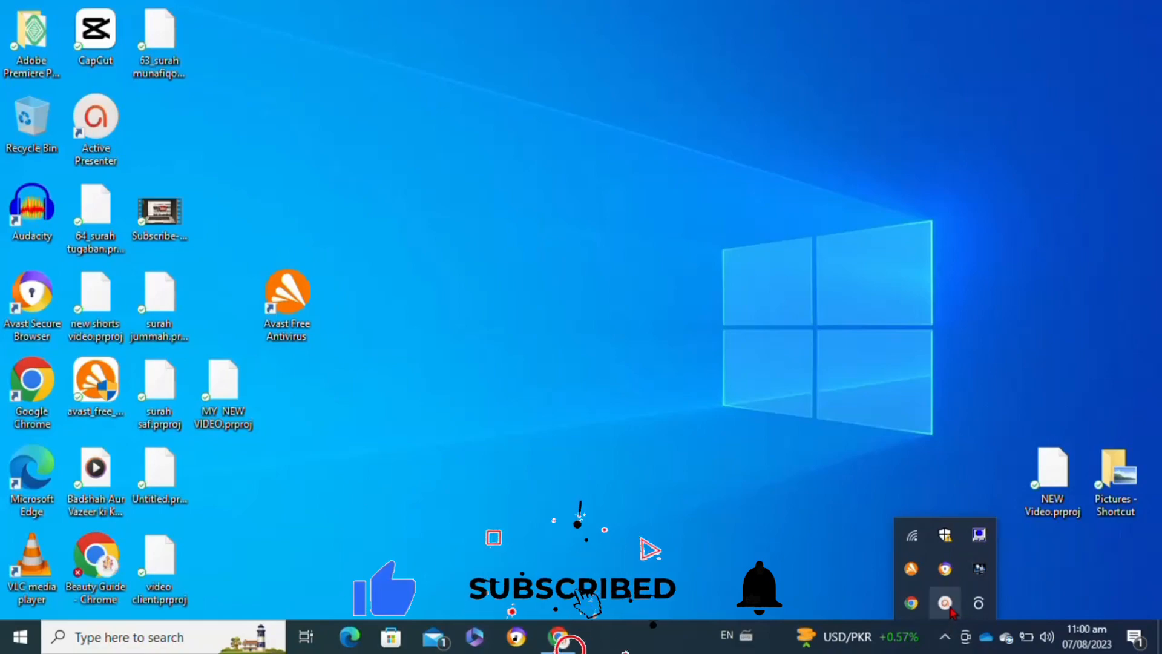